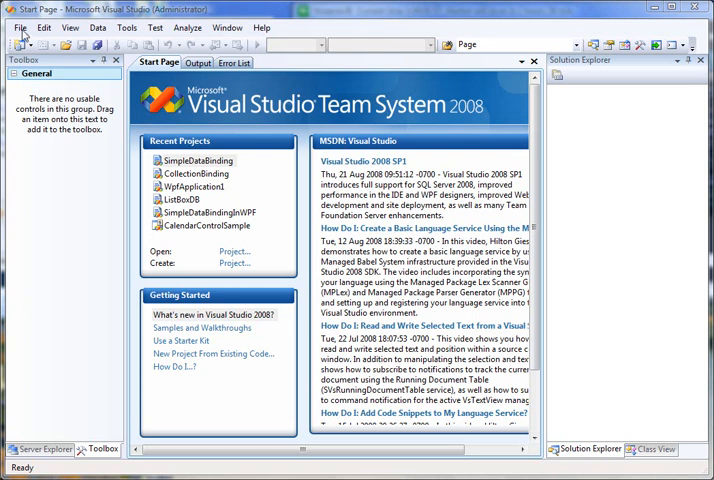
Start a new project via File > New > Project from the Start Page
{"action": "left_click", "coordinate": [196, 160]}
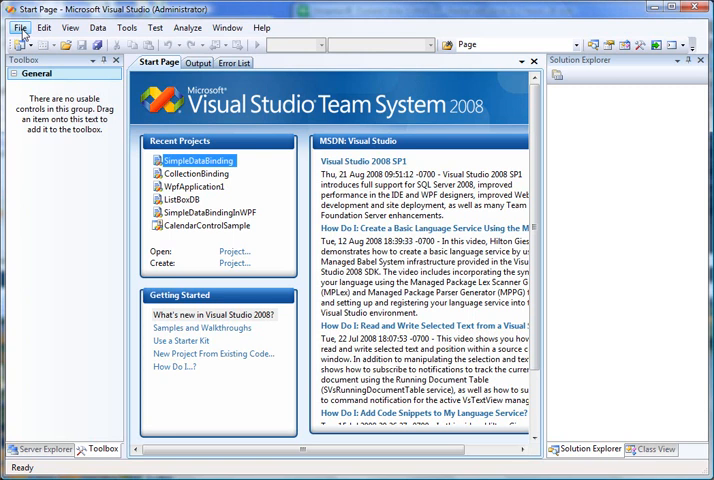
{"action": "left_click", "coordinate": [18, 28]}
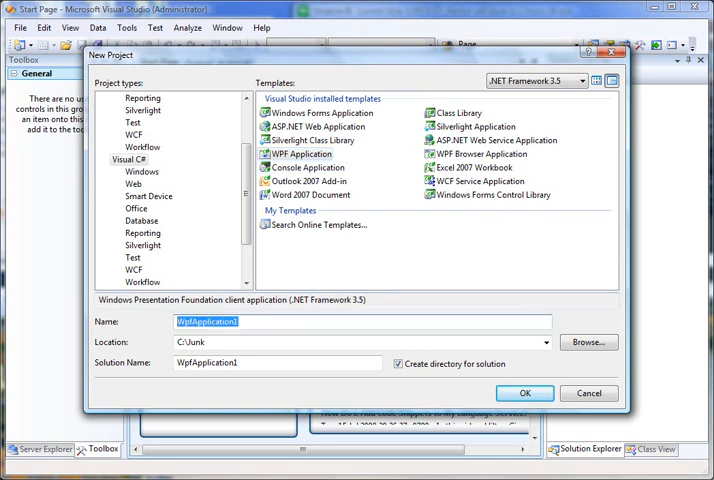
Create a WPF Application named SimpleDB in C:\Junk
{"action": "type", "text": "S"}
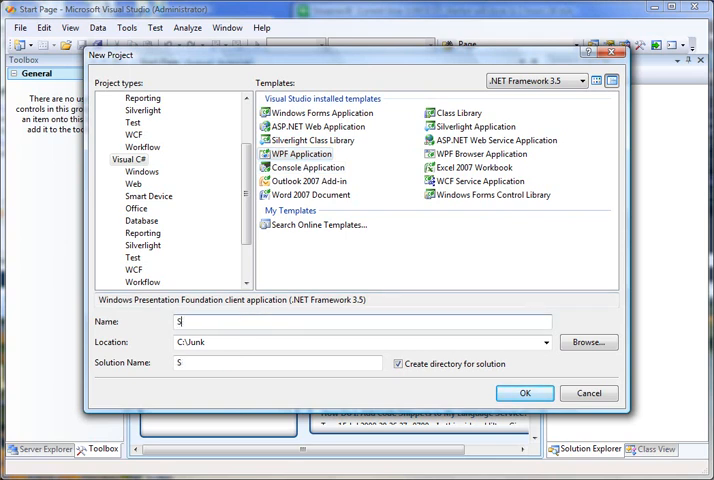
{"action": "type", "text": "SimpleDB"}
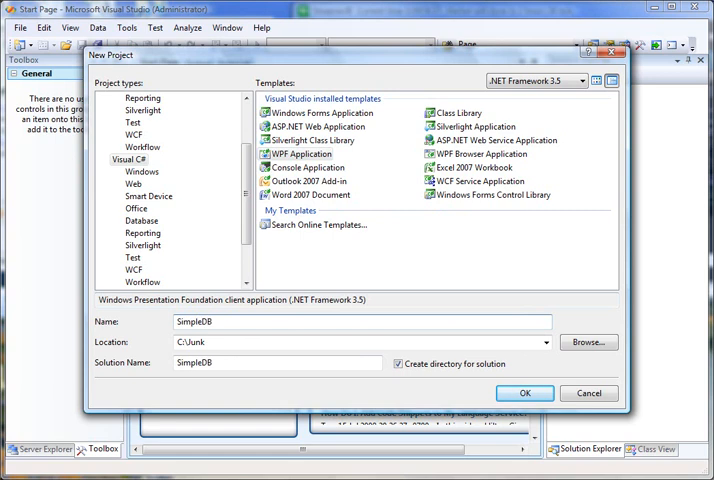
{"action": "left_click", "coordinate": [524, 392]}
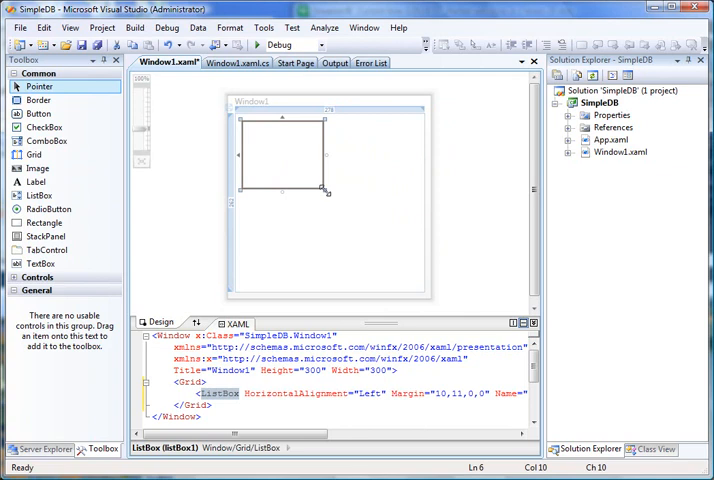
Stretch the ListBox to fill the window and set its Background to Black in XAML
{"action": "left_click_drag", "start_coordinate": [328, 192], "coordinate": [418, 284]}
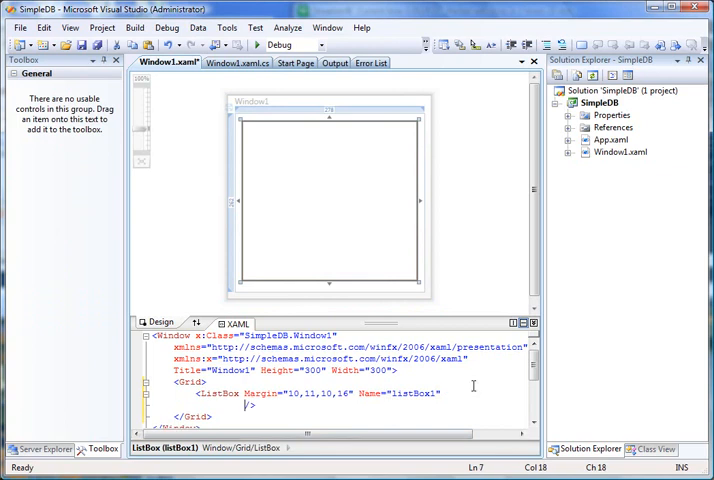
{"action": "type", "text": "Background=\"Bla"}
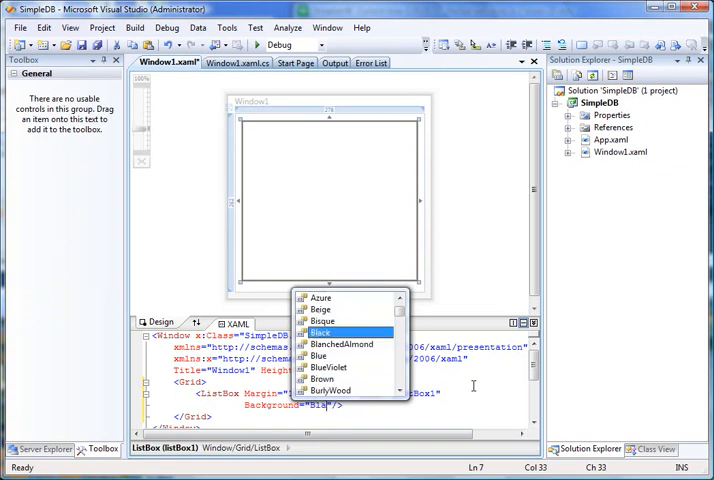
{"action": "left_click", "coordinate": [320, 332]}
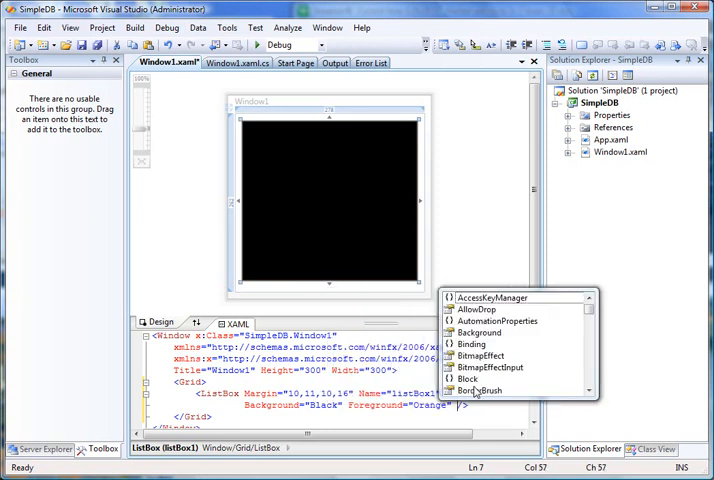
{"action": "mouse_move", "coordinate": [488, 250]}
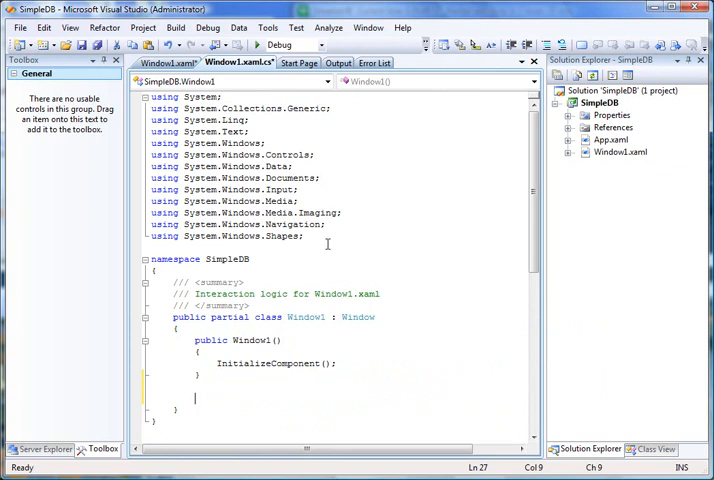
Add 'using System.Collections;' to Window1.xaml.cs and start a private member
{"action": "type", "text": "using System."}
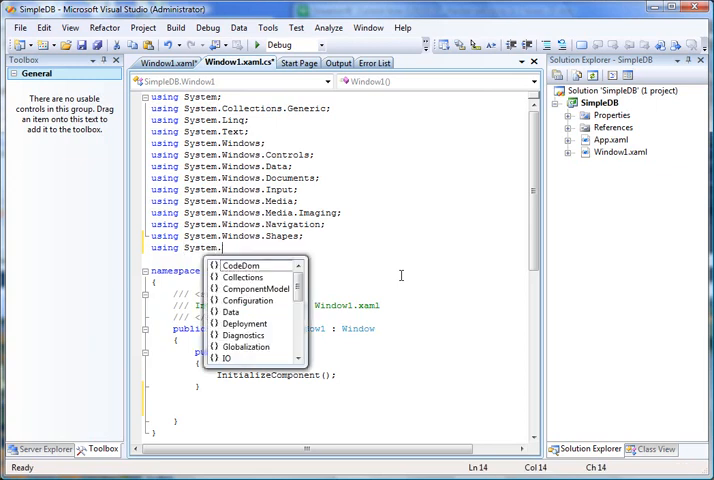
{"action": "type", "text": "Collections;"}
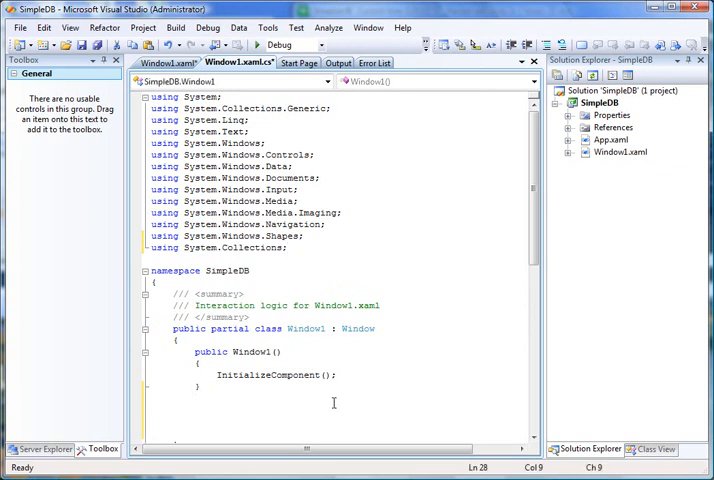
{"action": "type", "text": "private"}
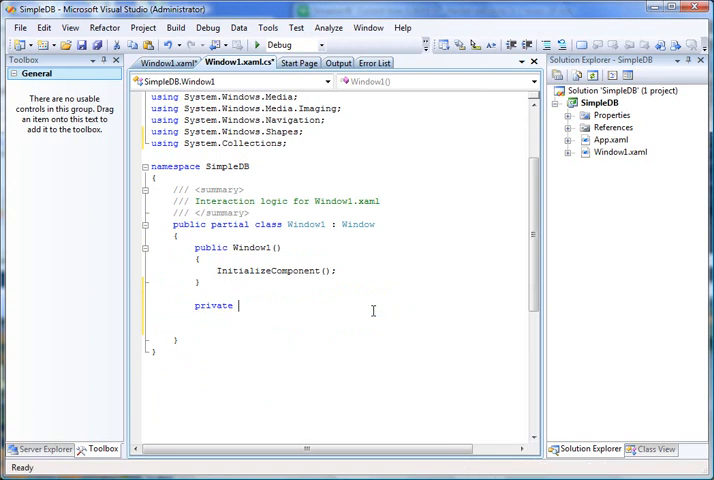
Declare private ArrayList GetData() with 'ArrayList data = new ArrayList();' inside
{"action": "type", "text": "ArrayLi"}
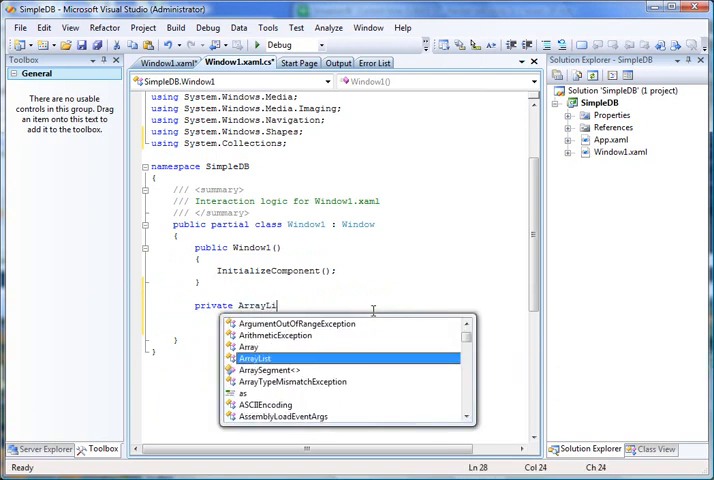
{"action": "type", "text": "GetData"}
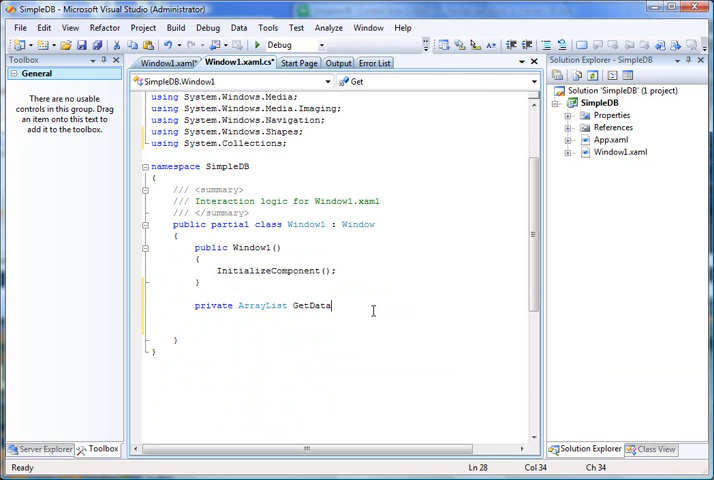
{"action": "type", "text": "()"}
{"action": "type", "text": "{"}
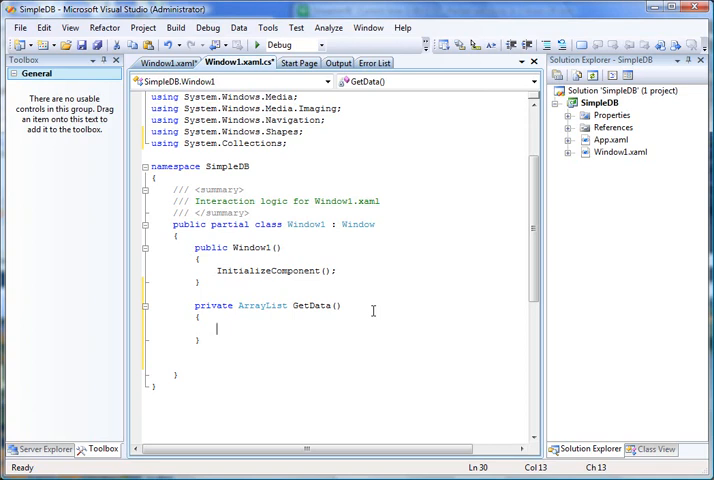
{"action": "type", "text": "ArrayList data = new ArrayList();"}
{"action": "type", "text": "data.Add("}
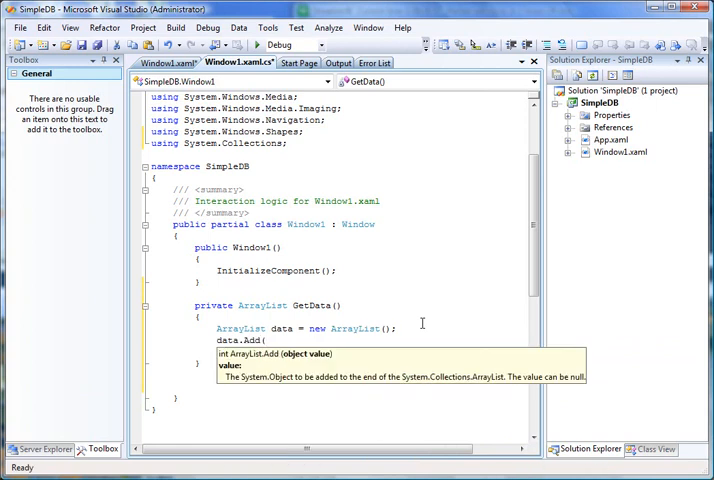
Add Mahesh Chand, Mike Gold and Raj Kumar via data.Add and return data
{"action": "type", "text": "\"Mahesh Chand\");"}
{"action": "type", "text": "data.Add("}
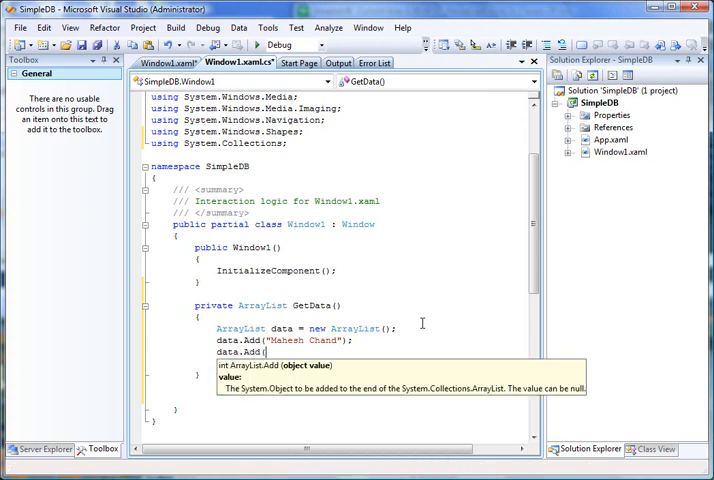
{"action": "type", "text": "\"Mike Gold"}
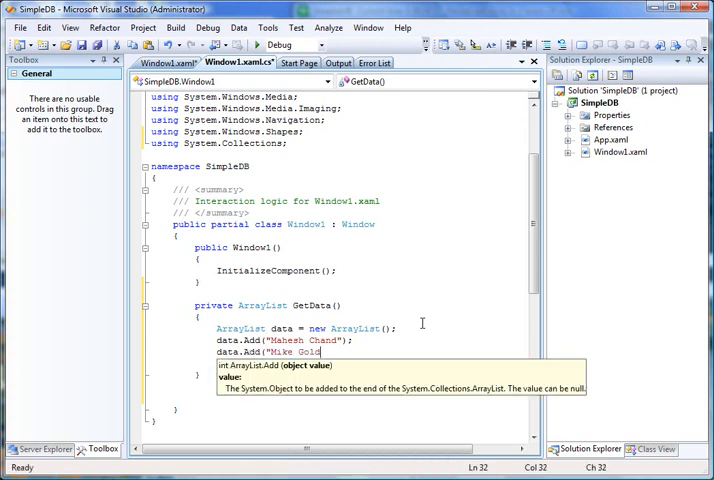
{"action": "type", "text": ".Add(\""}
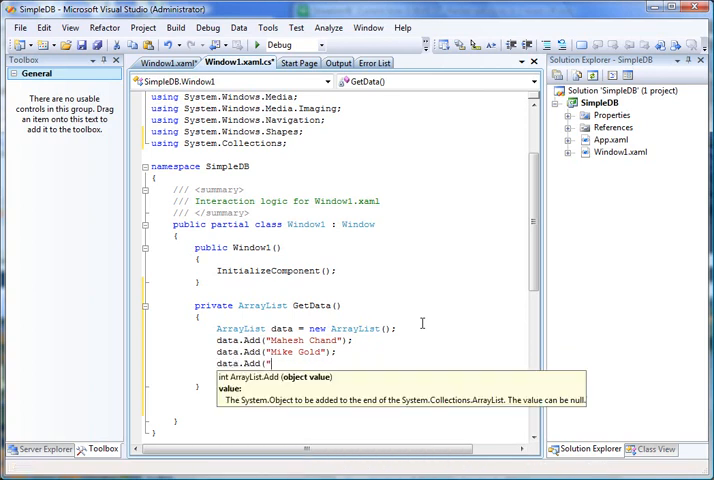
{"action": "type", "text": "Raj Kumar\""}
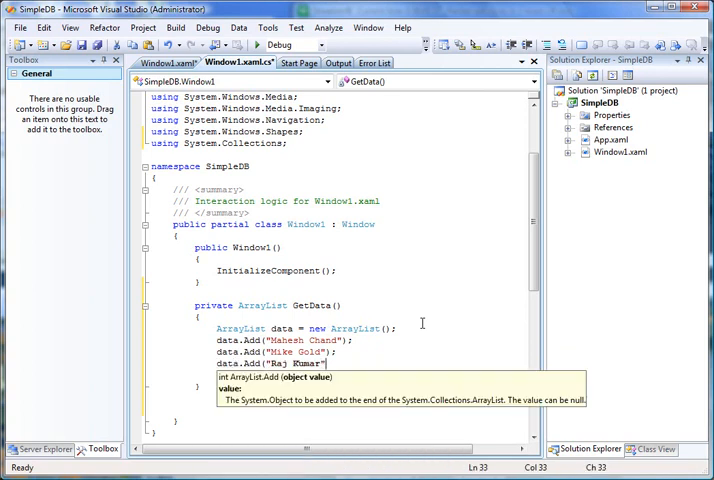
{"action": "type", "text": "data.Add(\"Nipun Toma"}
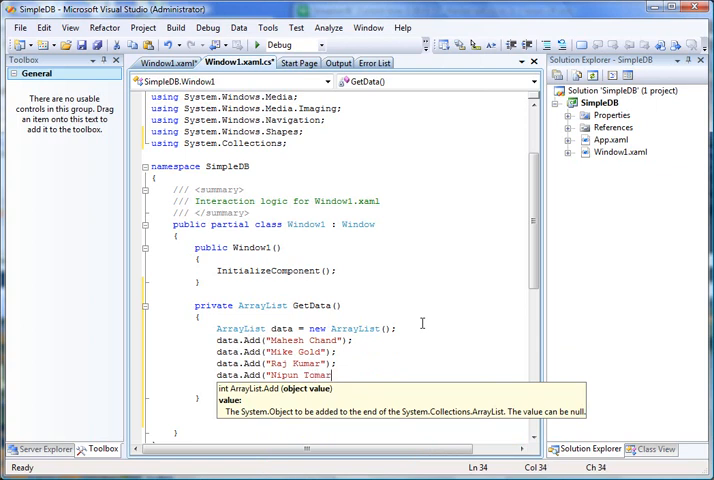
{"action": "type", "text": "return data;"}
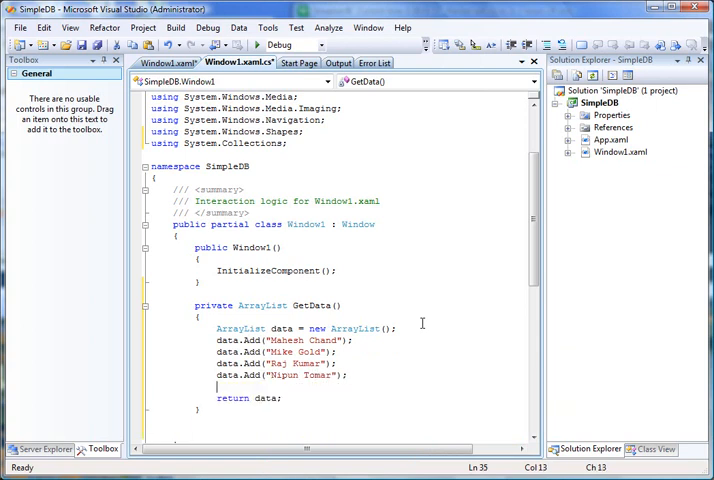
{"action": "type", "text": "data.Add(\""}
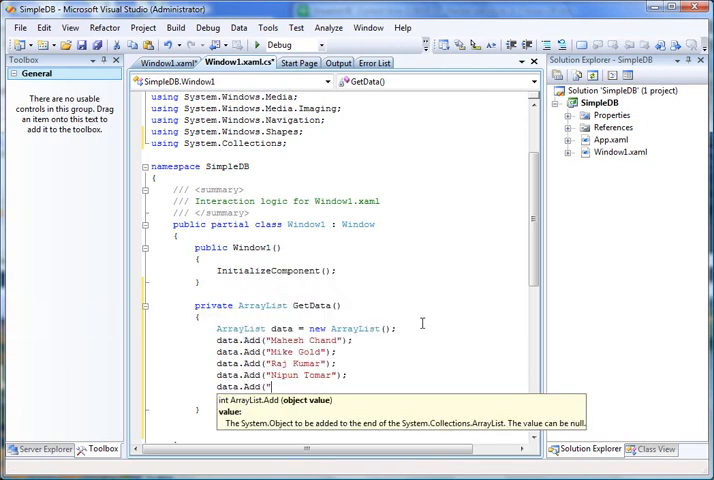
{"action": "type", "text": "Renee"}
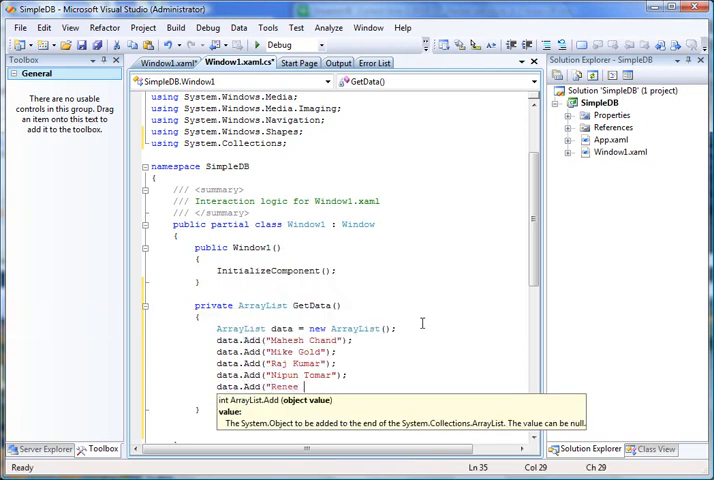
{"action": "type", "text": "Jacobs\");"}
{"action": "type", "text": "data.Add(\"A"}
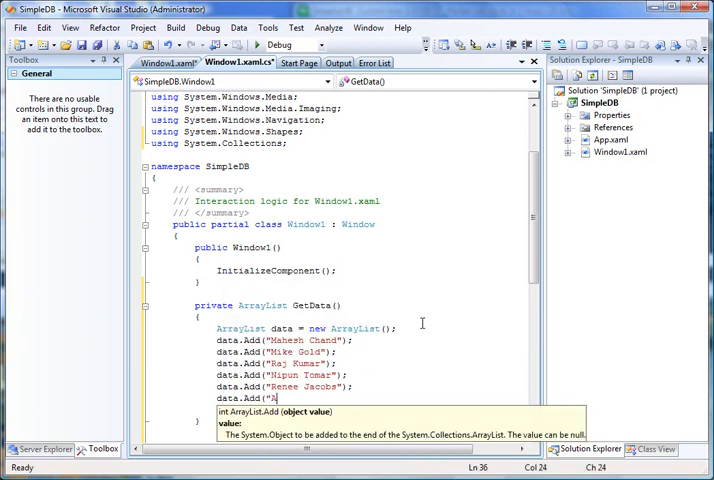
{"action": "type", "text": "mber Jackson\");"}
{"action": "type", "text": "return data;"}
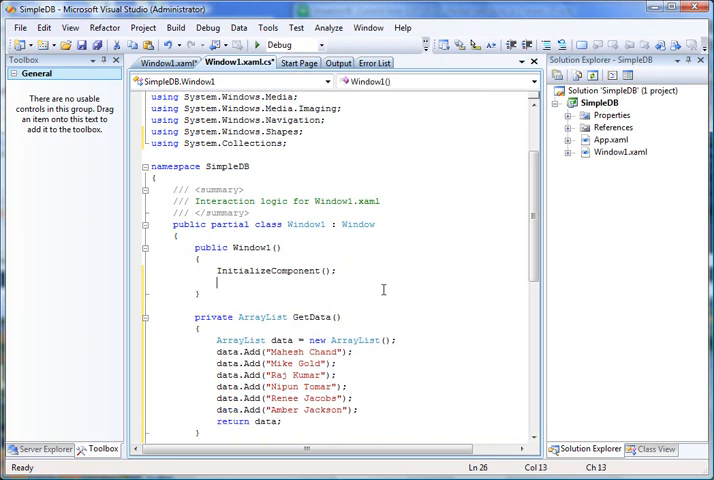
Set listBox1.ItemsSource = GetData(); in the constructor after InitializeComponent()
{"action": "type", "text": "l"}
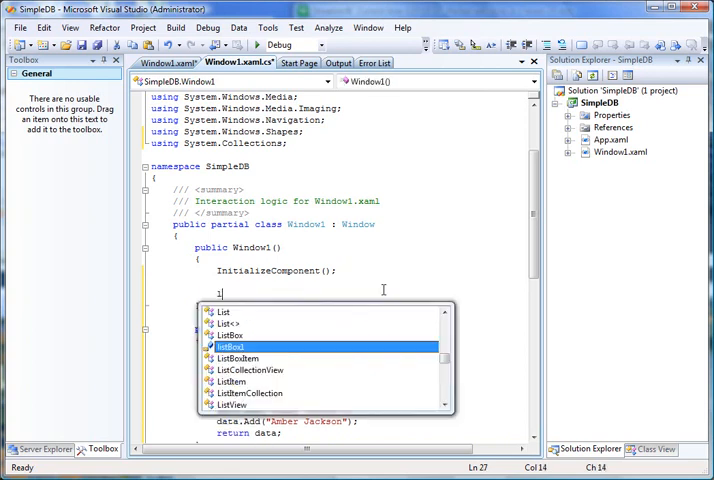
{"action": "type", "text": "istBox1.Item"}
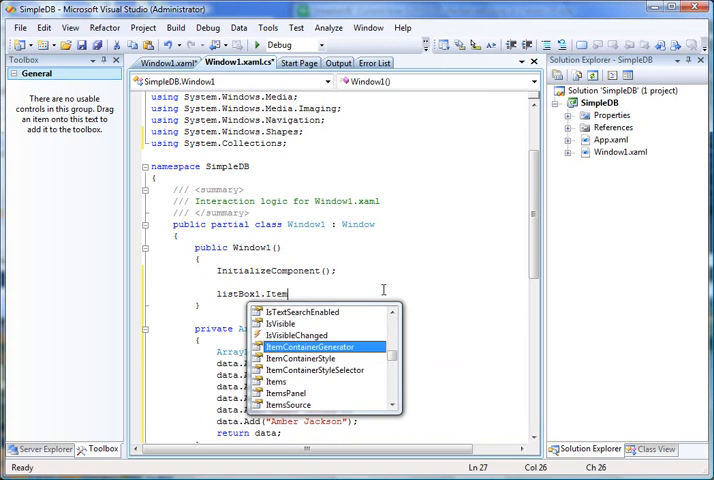
{"action": "type", "text": "ItemsSource"}
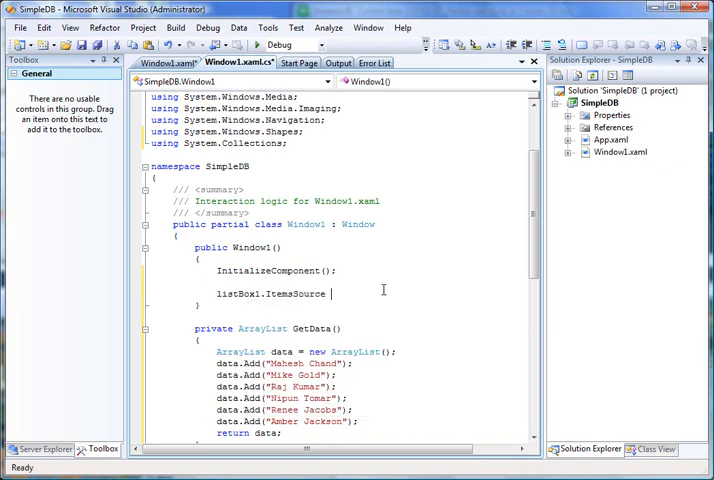
{"action": "type", "text": "= GetData("}
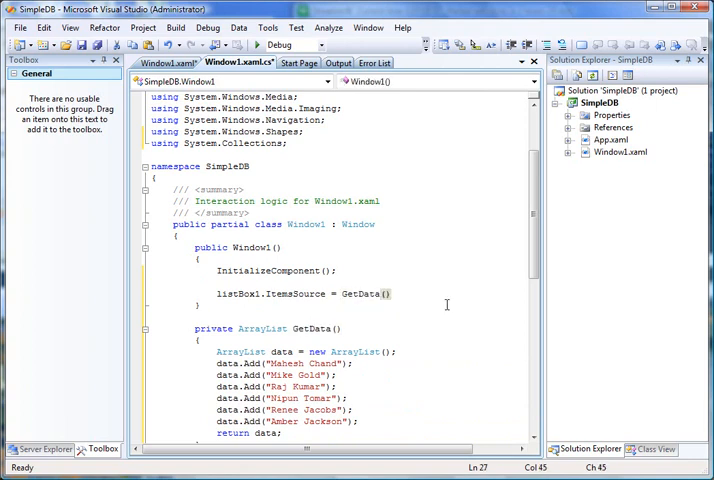
{"action": "type", "text": ";"}
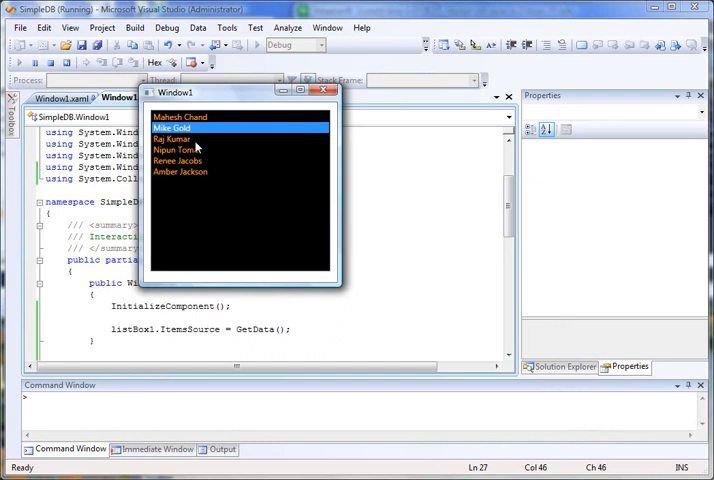
{"action": "left_click", "coordinate": [176, 148]}
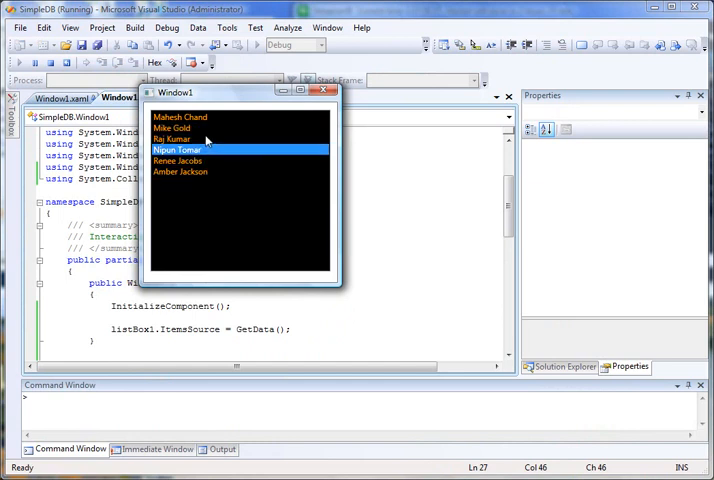